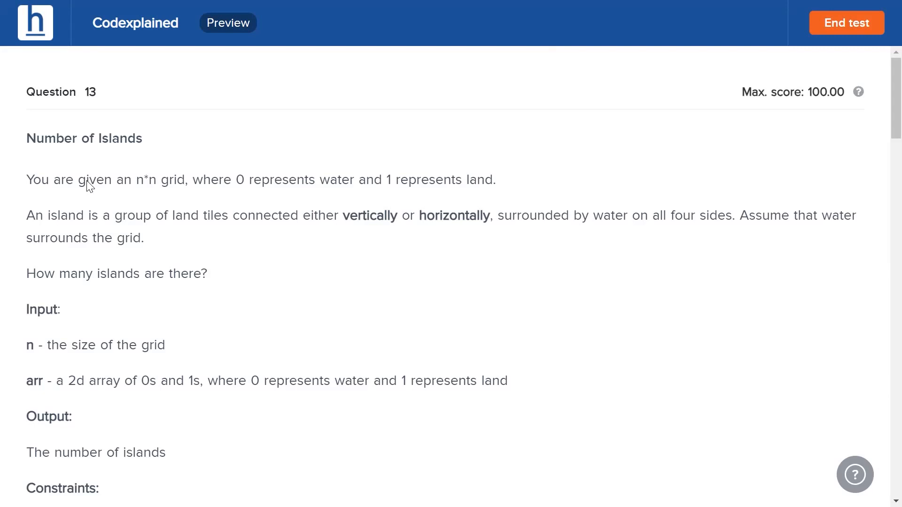
- Scroll down to the Sample input 1 grid and its Sample output of 3
{"action": "scroll", "scroll_direction": "down", "scroll_amount": 3}
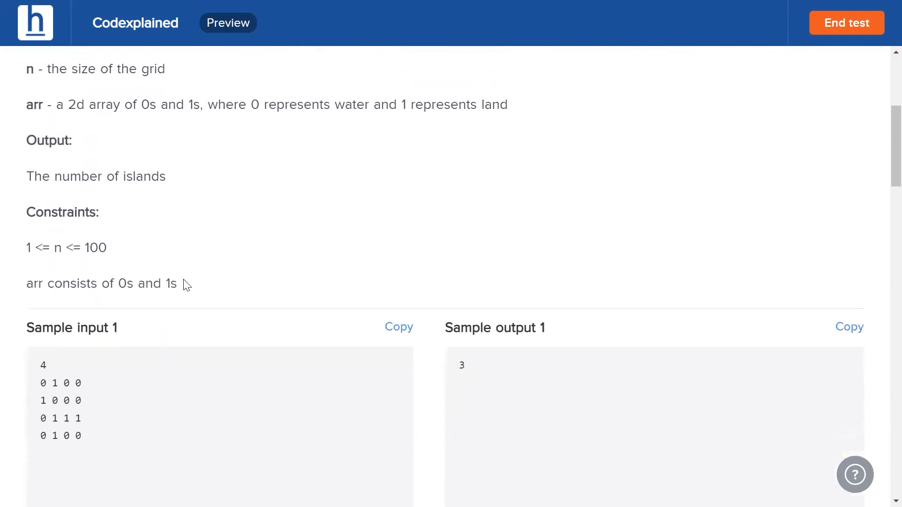
{"action": "scroll", "scroll_direction": "down", "scroll_amount": 3}
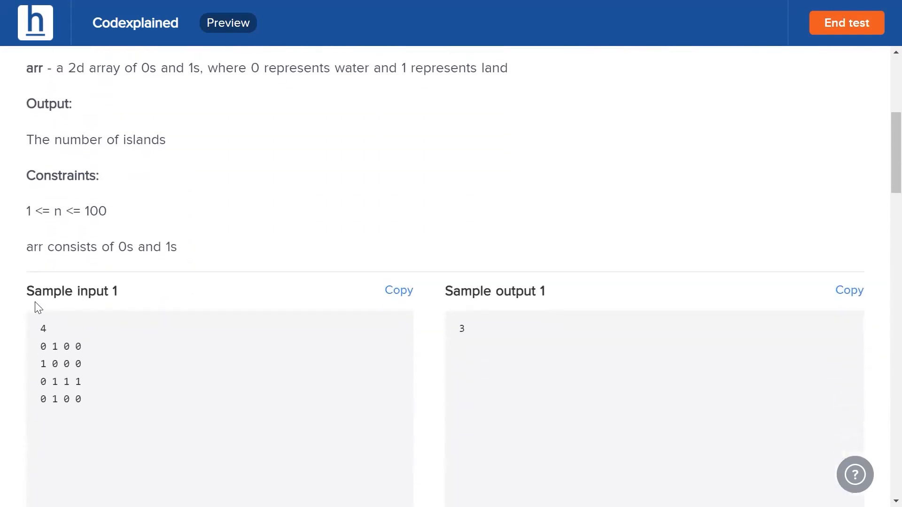
{"action": "mouse_move", "coordinate": [54, 365]}
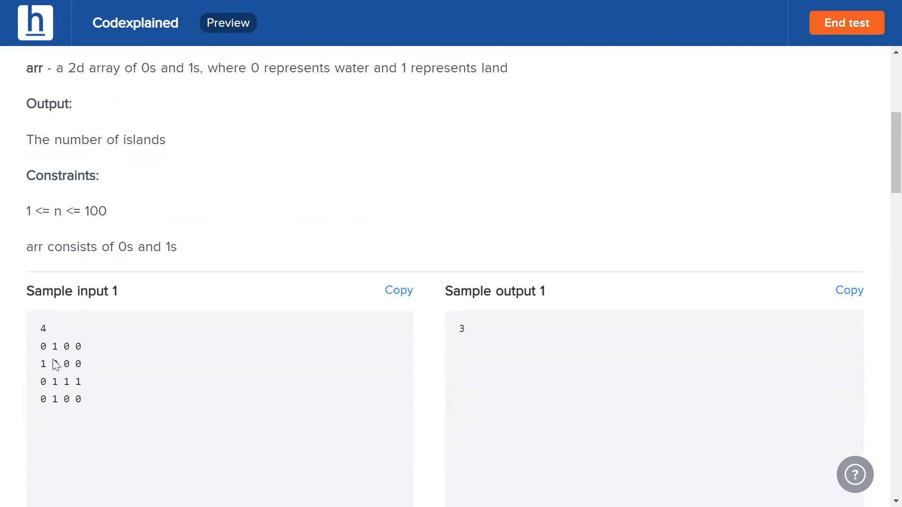
{"action": "mouse_move", "coordinate": [62, 356]}
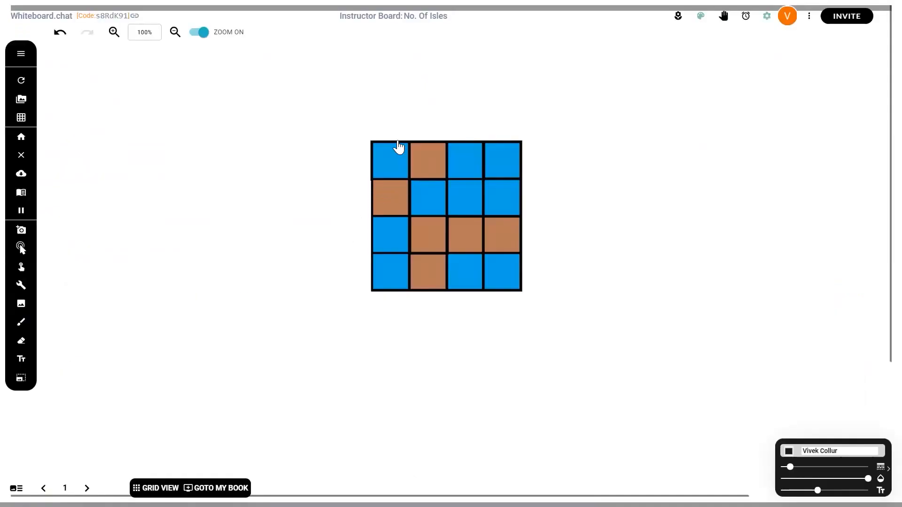
{"action": "mouse_move", "coordinate": [418, 182]}
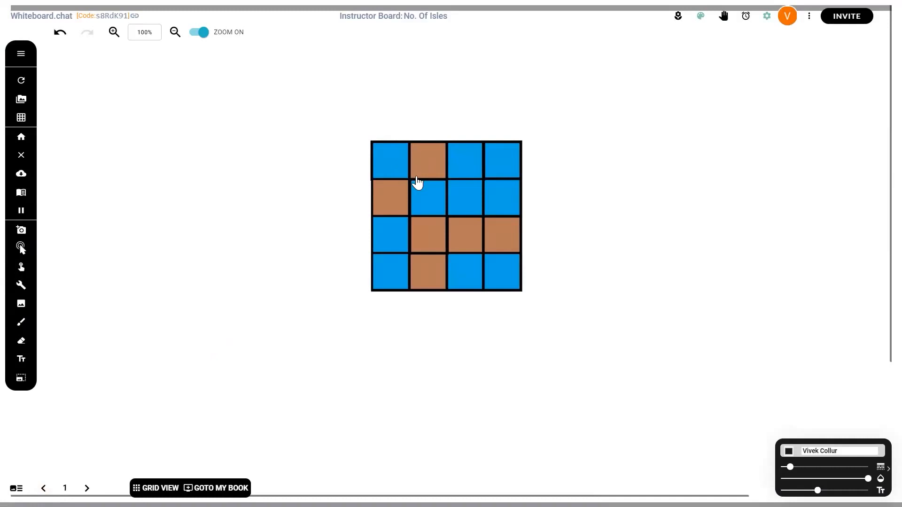
{"action": "mouse_move", "coordinate": [385, 146]}
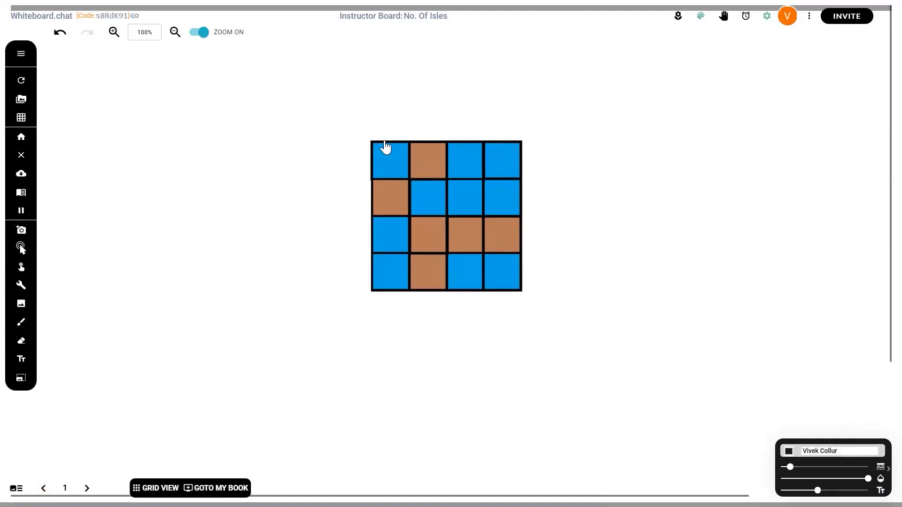
{"action": "mouse_move", "coordinate": [428, 151]}
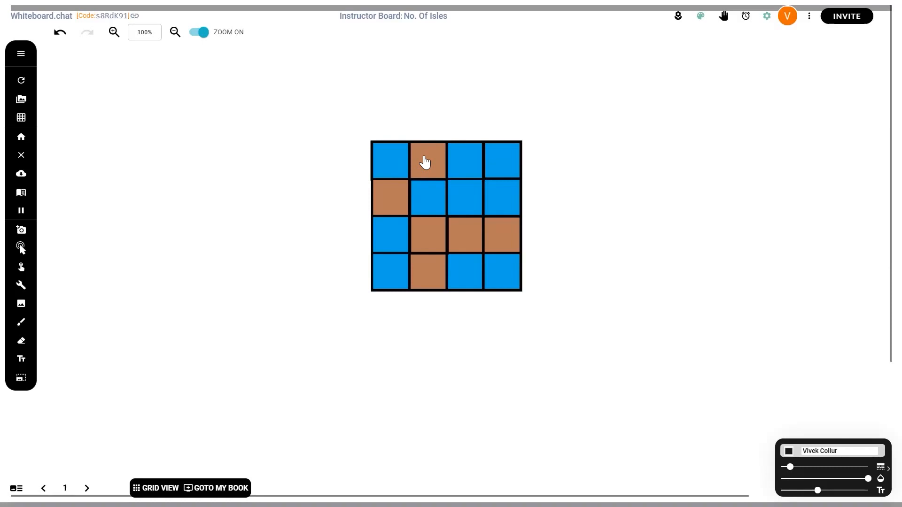
- Outline in red the brown cells at row 1 column 2 and row 2 column 1
{"action": "left_click", "coordinate": [427, 160]}
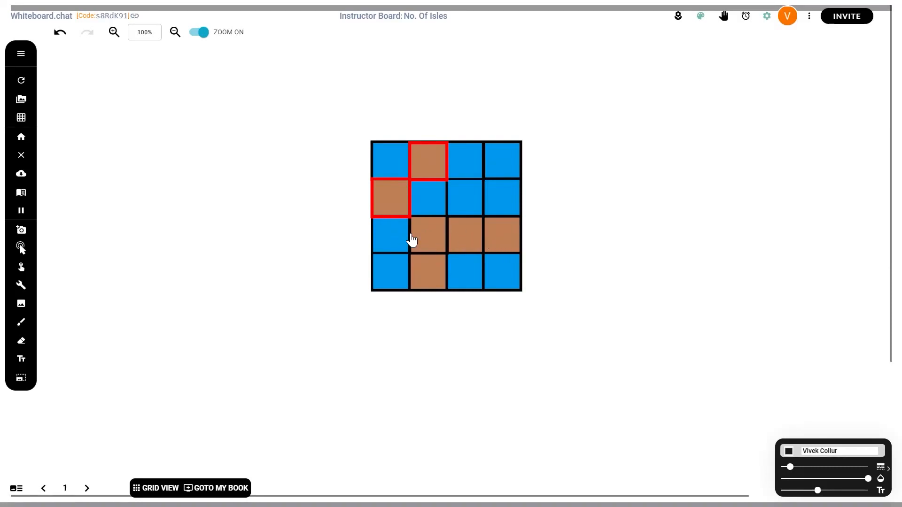
{"action": "left_click", "coordinate": [426, 272]}
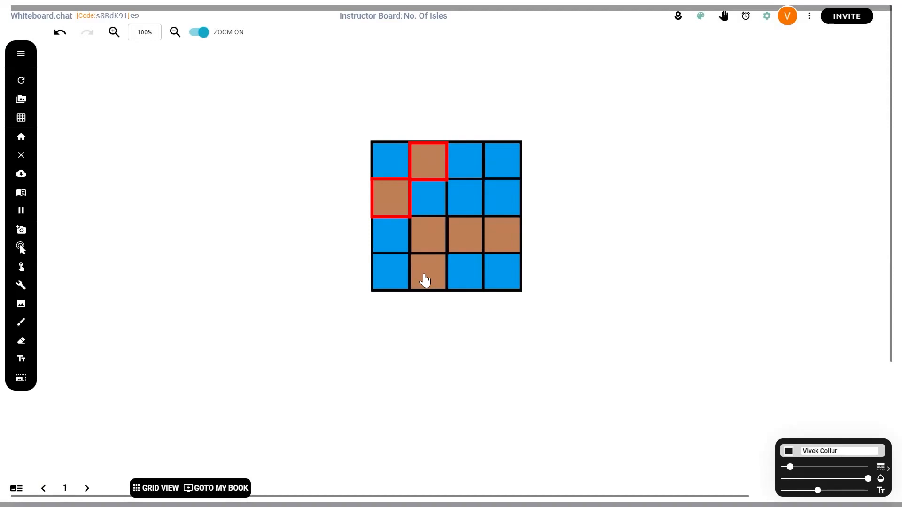
{"action": "left_click", "coordinate": [428, 274]}
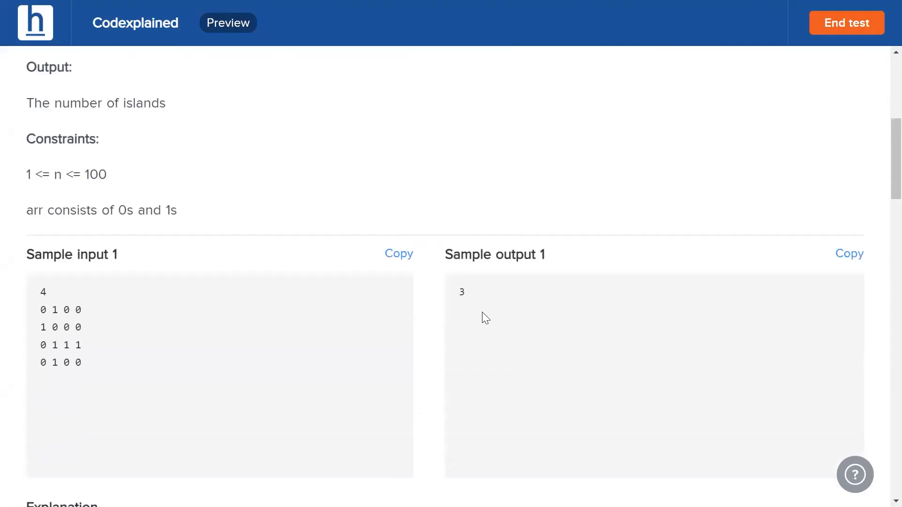
{"action": "mouse_move", "coordinate": [261, 211]}
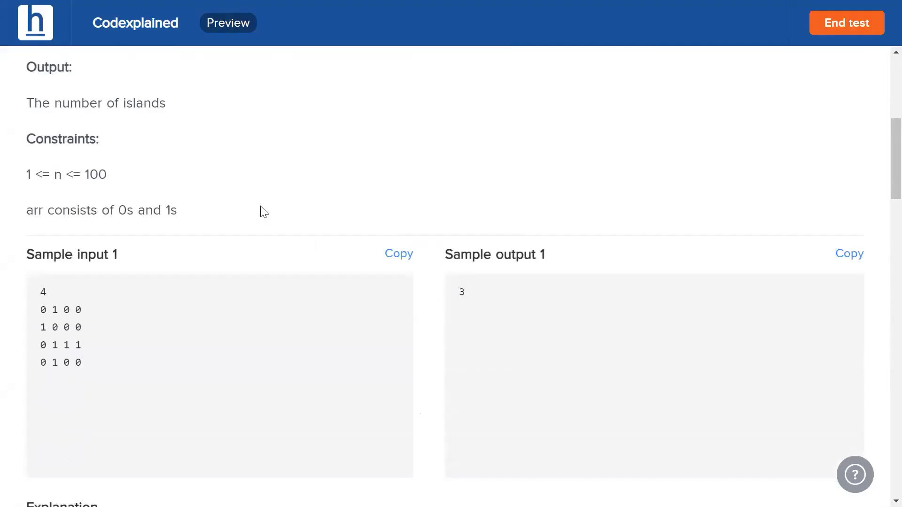
- Scroll back up to the problem's Input and Output sections
{"action": "scroll", "scroll_direction": "up", "scroll_amount": 3}
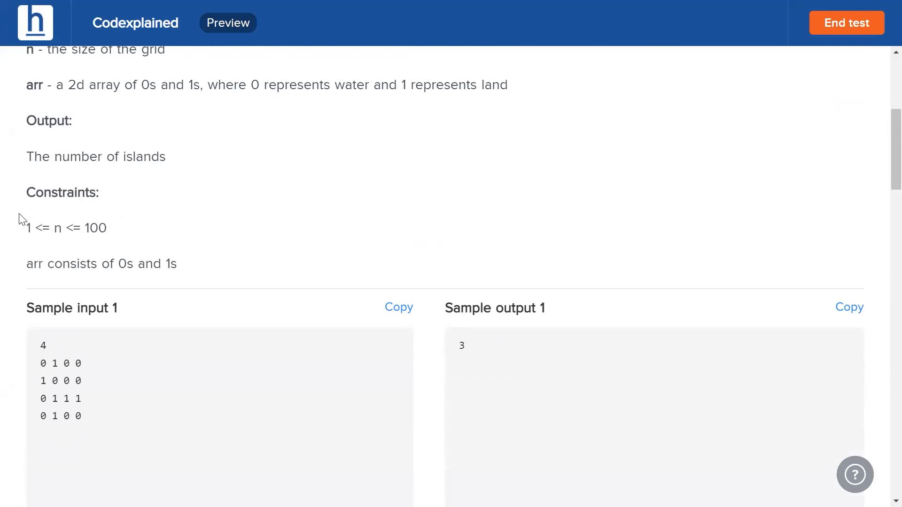
{"action": "mouse_move", "coordinate": [206, 253]}
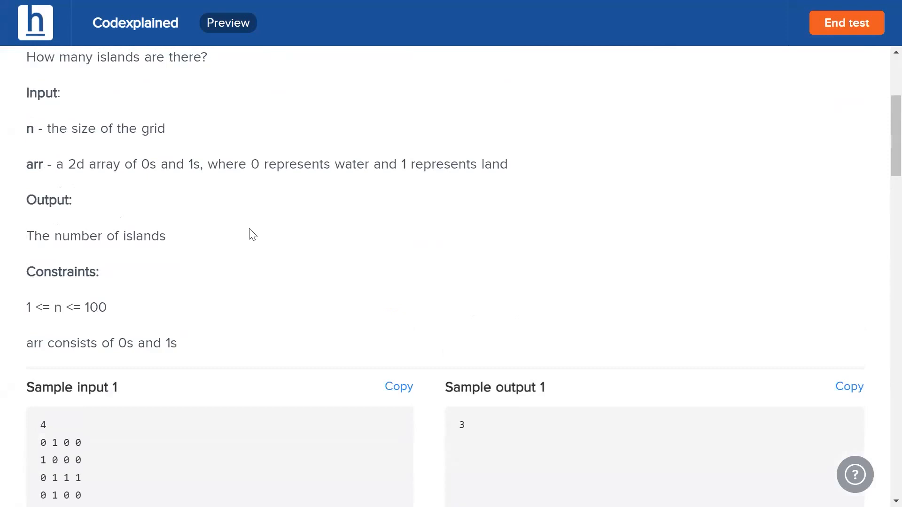
{"action": "scroll", "scroll_direction": "up", "scroll_amount": 3}
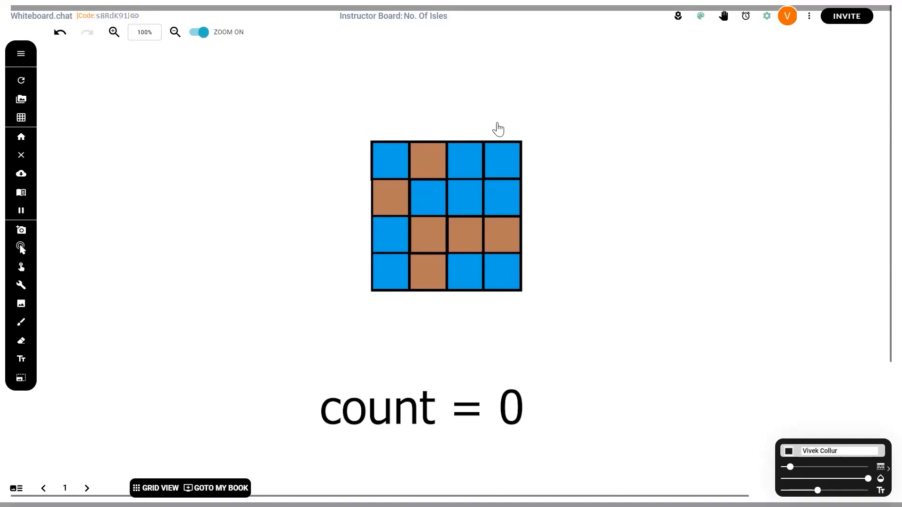
{"action": "mouse_move", "coordinate": [439, 153]}
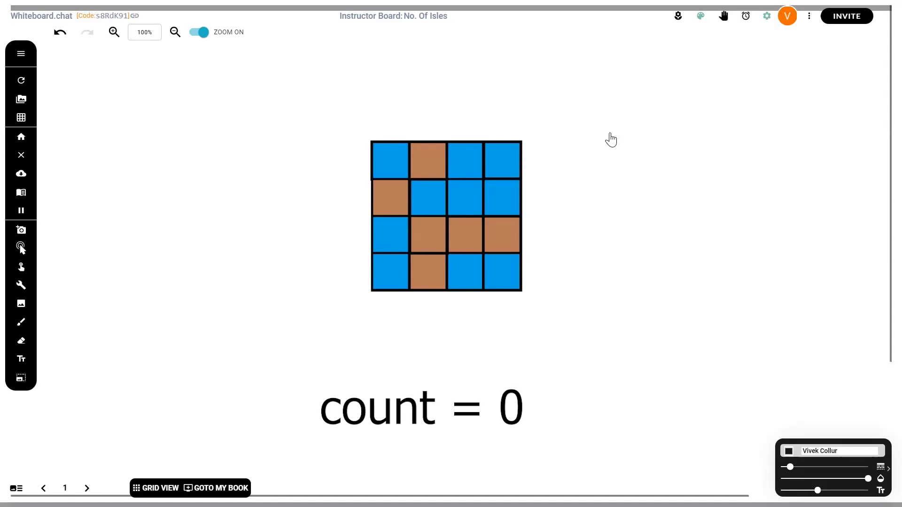
{"action": "mouse_move", "coordinate": [429, 173]}
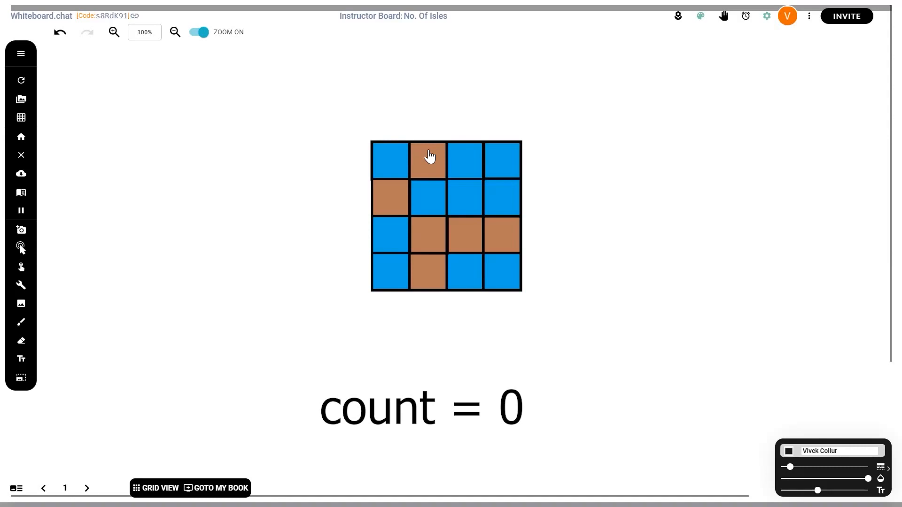
- Show the unmarked island grid with the 'count = 0' label on the whiteboard
{"action": "left_click", "coordinate": [86, 489]}
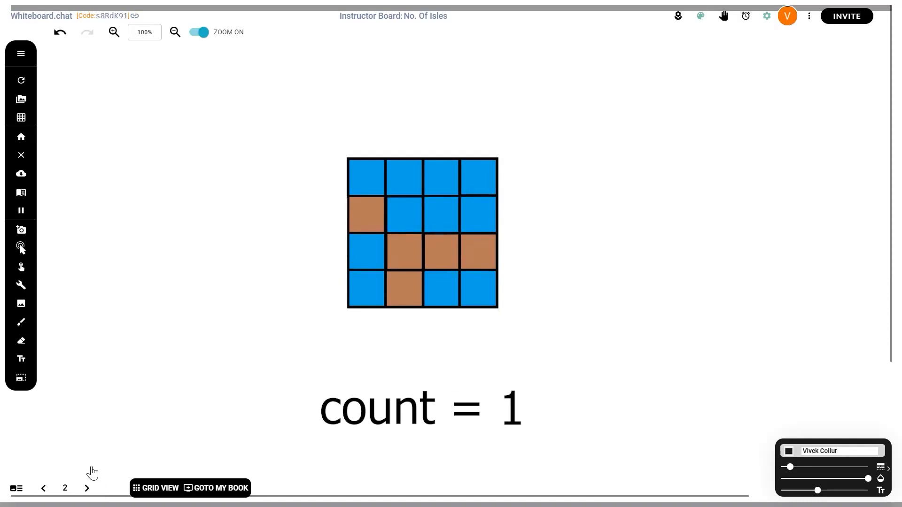
- Go from board page 2 to page 3, where count reads 2
{"action": "left_click", "coordinate": [86, 489]}
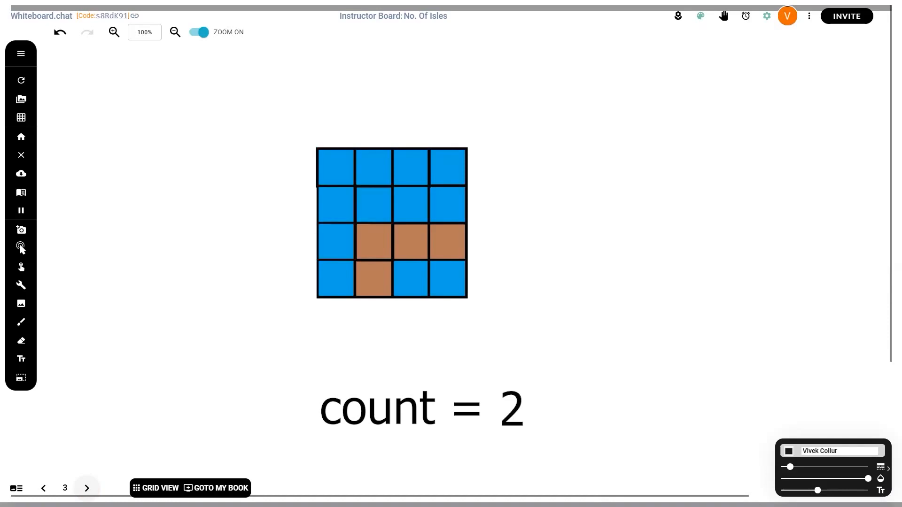
{"action": "mouse_move", "coordinate": [225, 358]}
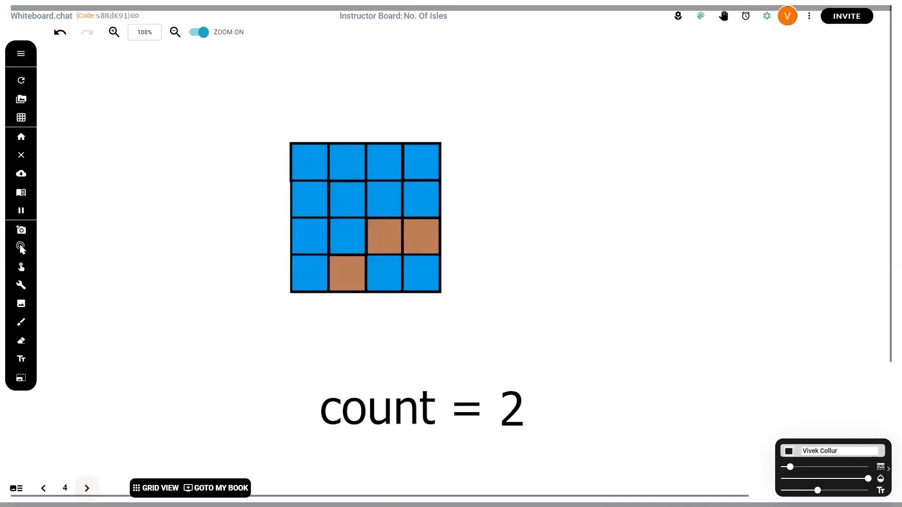
- Step through board pages, briefly marking the water cell at row 3, column 1
{"action": "left_click", "coordinate": [346, 200]}
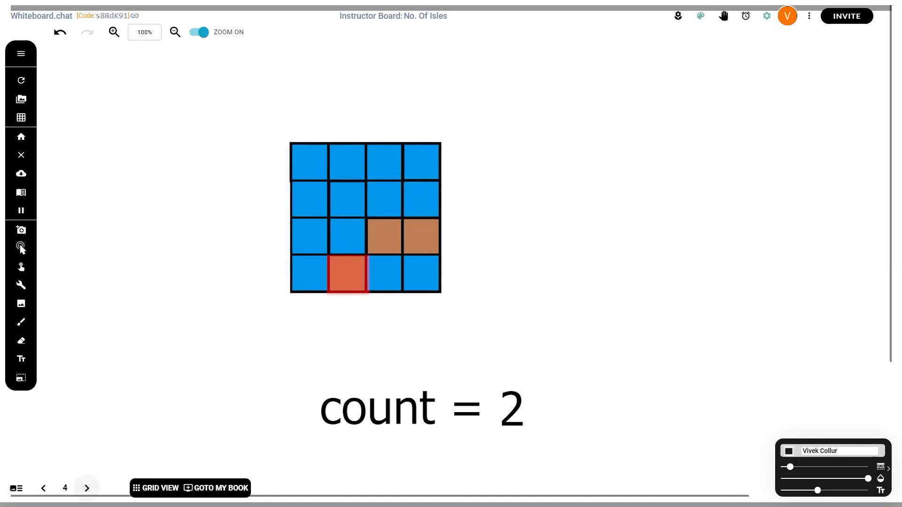
{"action": "mouse_move", "coordinate": [99, 401]}
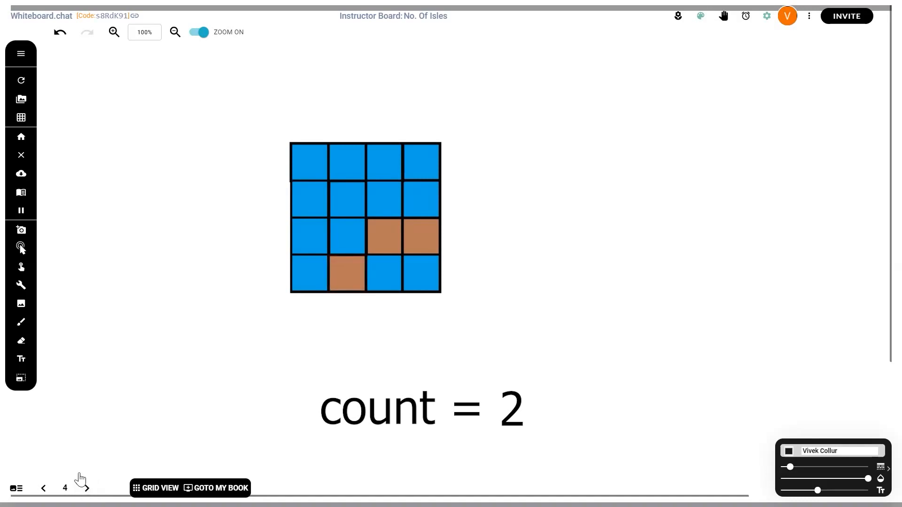
{"action": "left_click", "coordinate": [86, 489]}
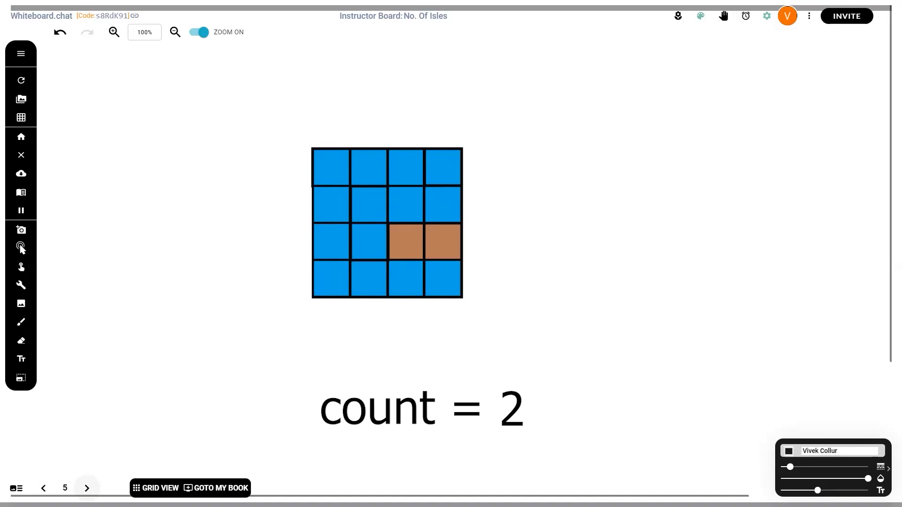
{"action": "left_click", "coordinate": [331, 242]}
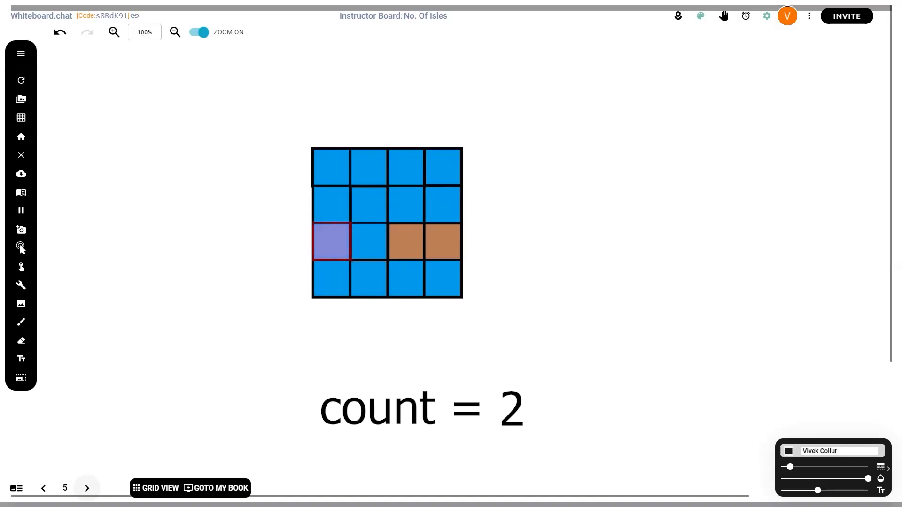
{"action": "left_click", "coordinate": [331, 241]}
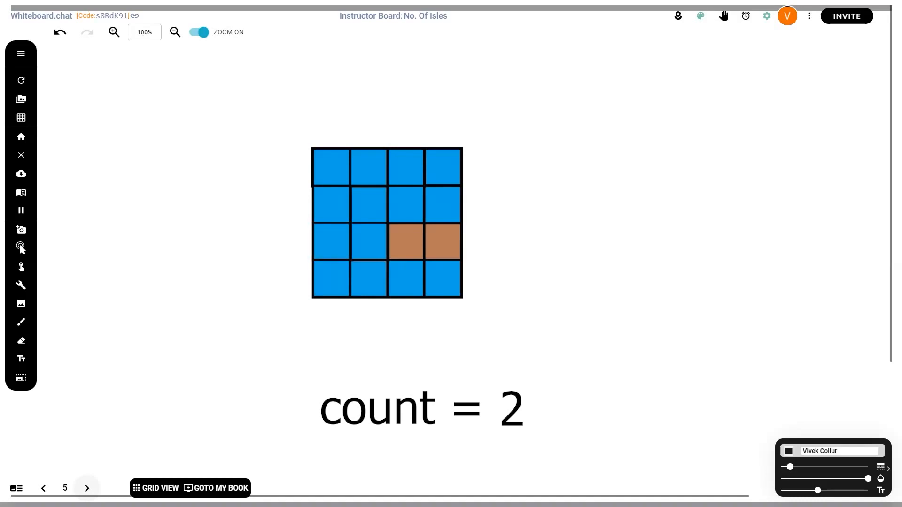
{"action": "left_click", "coordinate": [405, 241]}
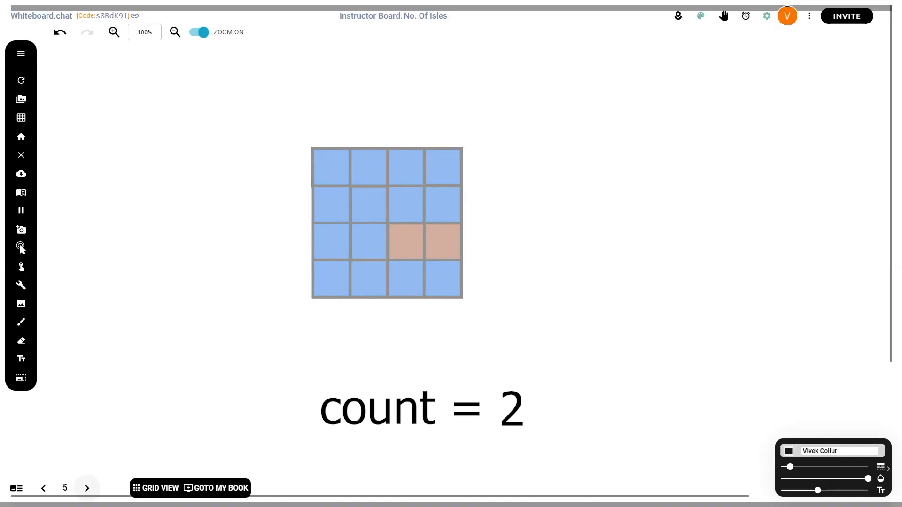
{"action": "left_click", "coordinate": [86, 488]}
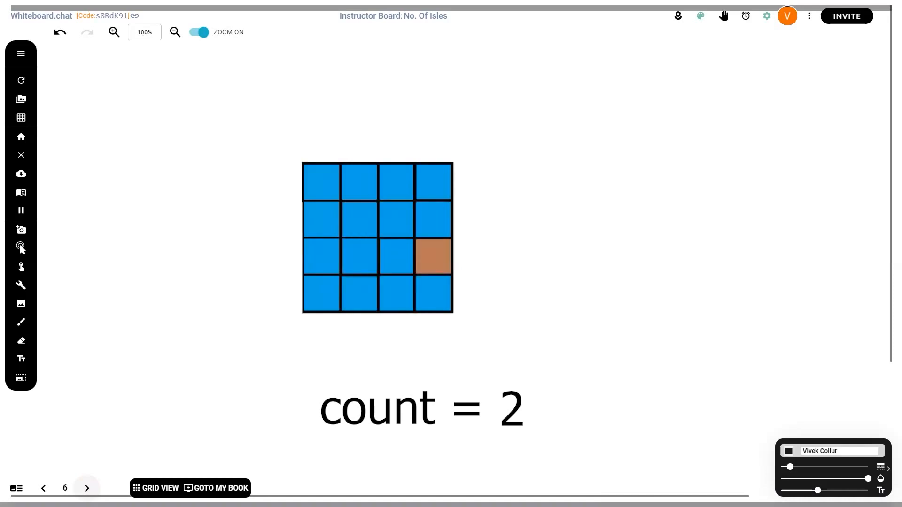
{"action": "left_click", "coordinate": [87, 488]}
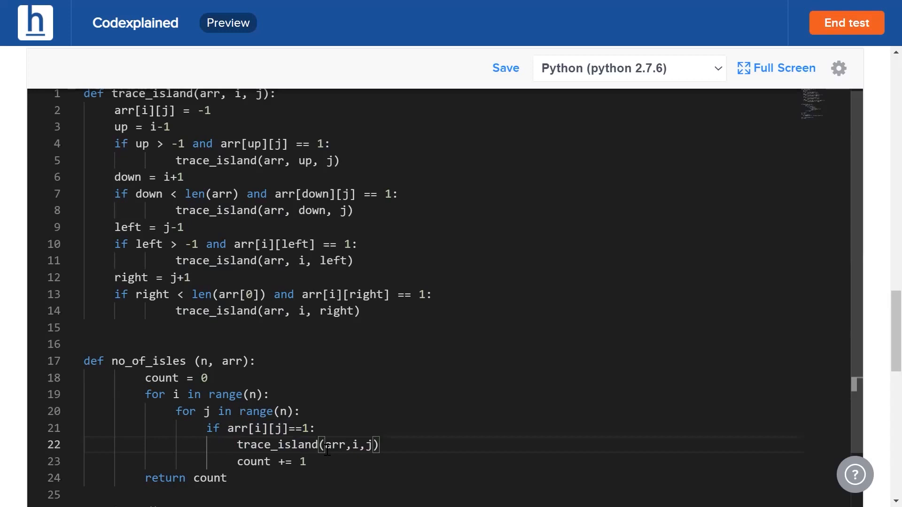
- Highlight the trace_island call inside the no_of_isles loop
{"action": "double_click", "coordinate": [336, 445]}
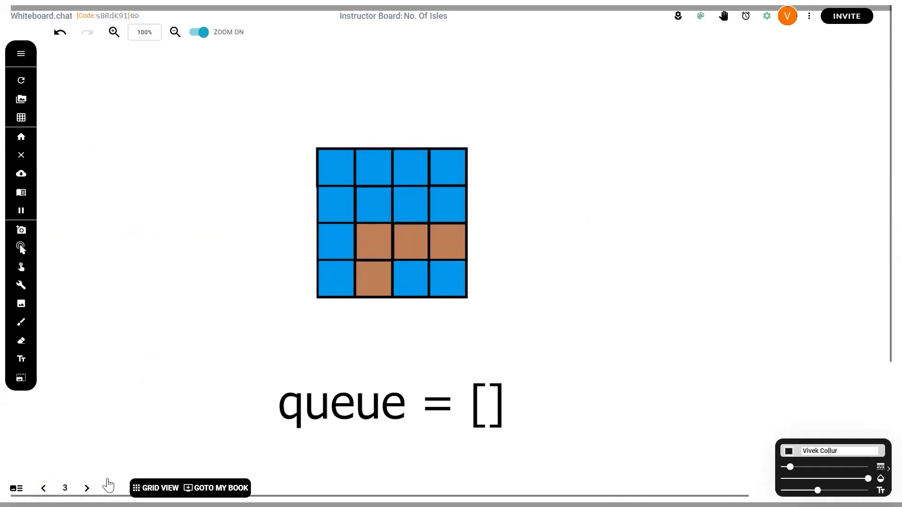
- On the next board page, fill the queue label with (3,1), (2,2)
{"action": "left_click", "coordinate": [86, 489]}
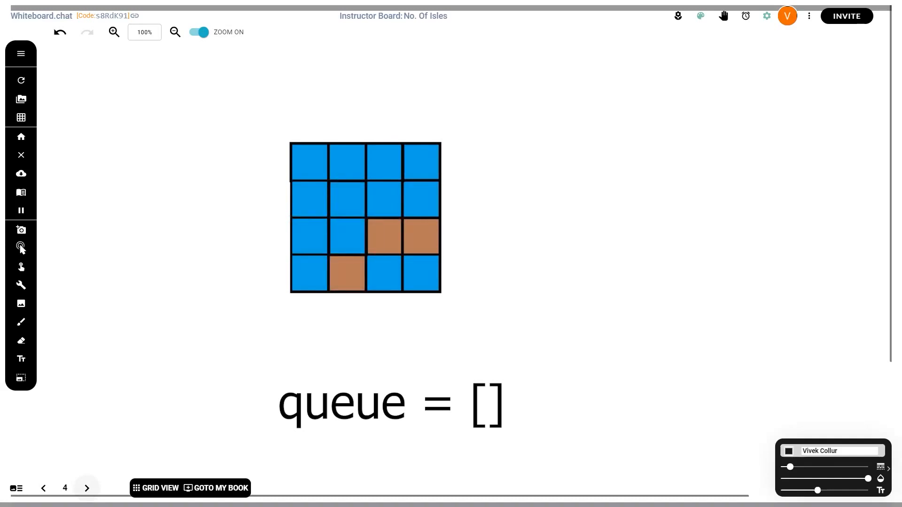
{"action": "type", "text": "(3,1), (2,2)"}
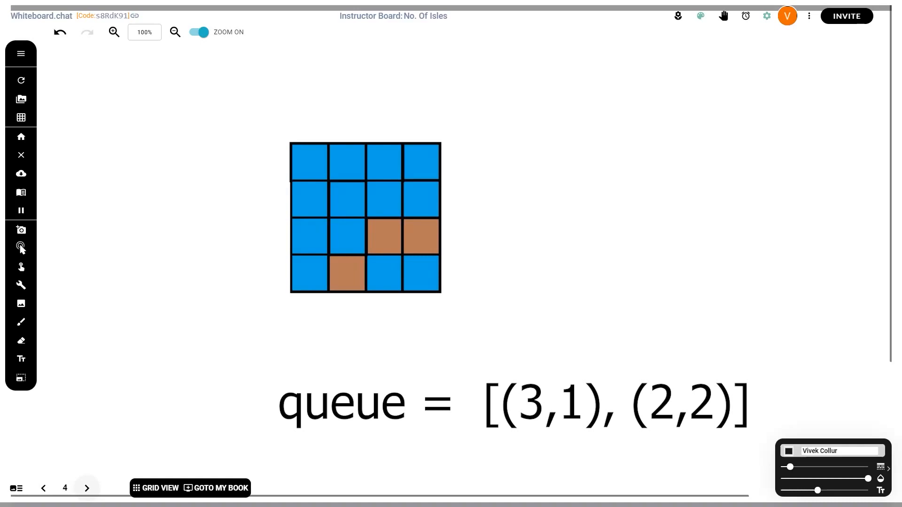
- Advance through board pages 5 and 6 until the queue holds only (2,3)
{"action": "left_click", "coordinate": [87, 487]}
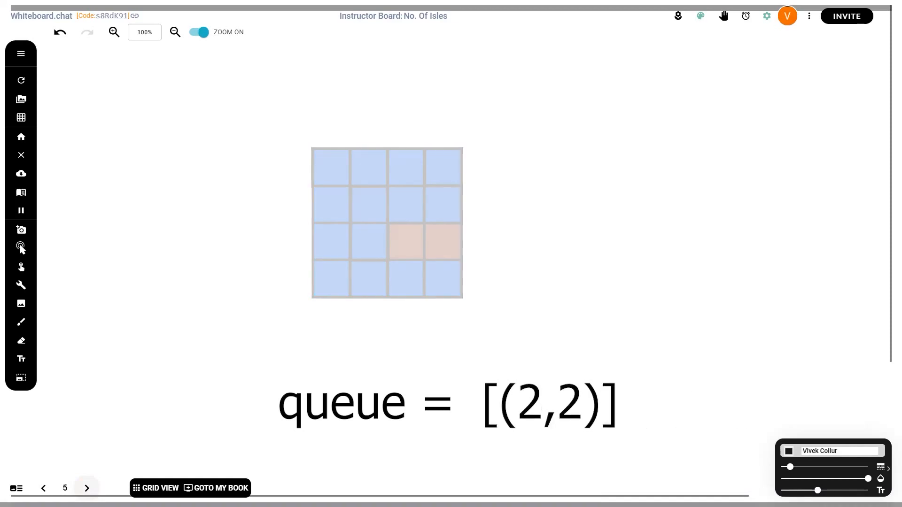
{"action": "left_click", "coordinate": [86, 488]}
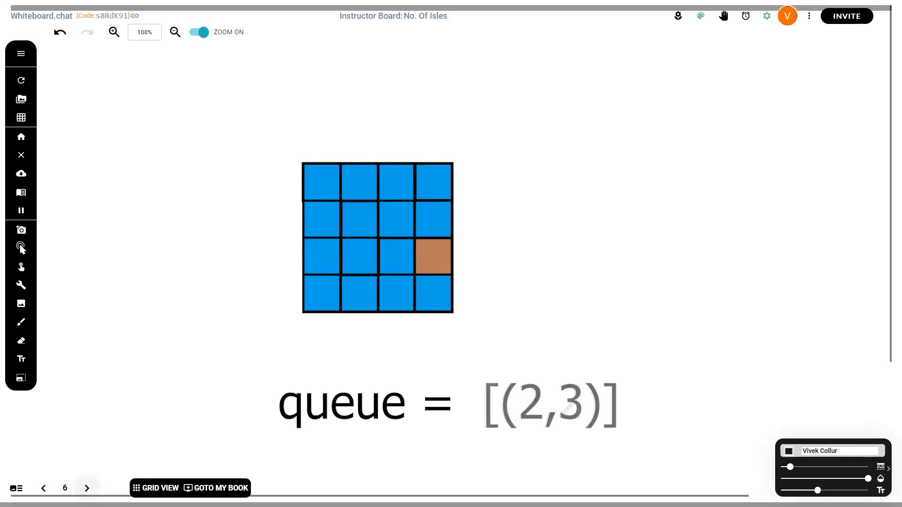
{"action": "left_click", "coordinate": [87, 488]}
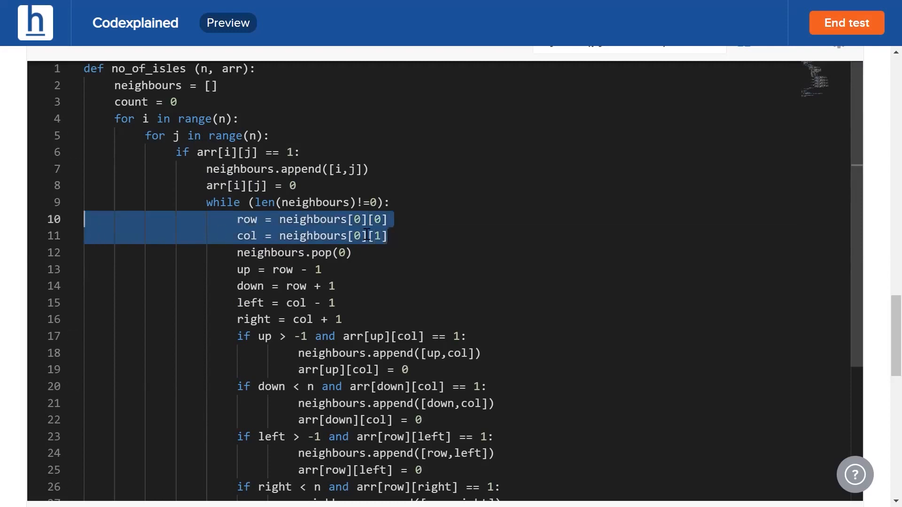
- Highlight the queue pop and arr[up][col] = 0 updates, then scroll to return count
{"action": "left_click", "coordinate": [352, 253]}
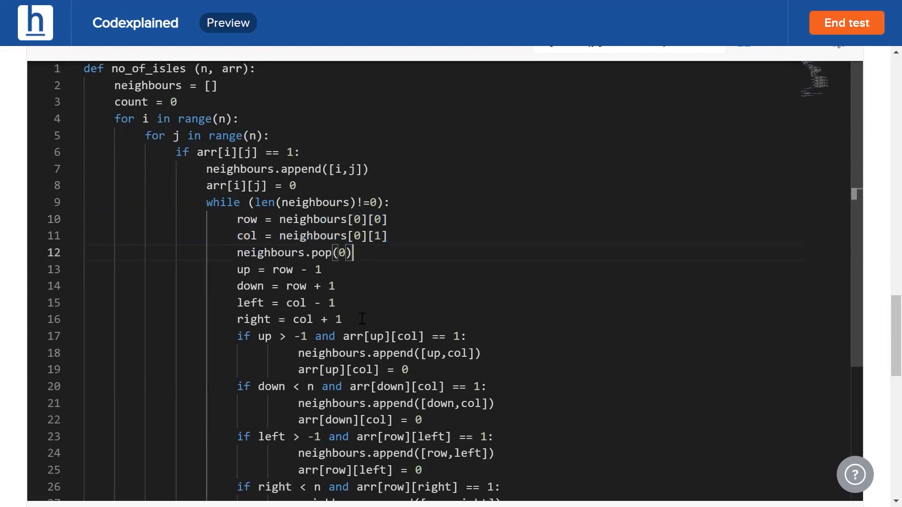
{"action": "left_click_drag", "start_coordinate": [238, 269], "coordinate": [341, 320]}
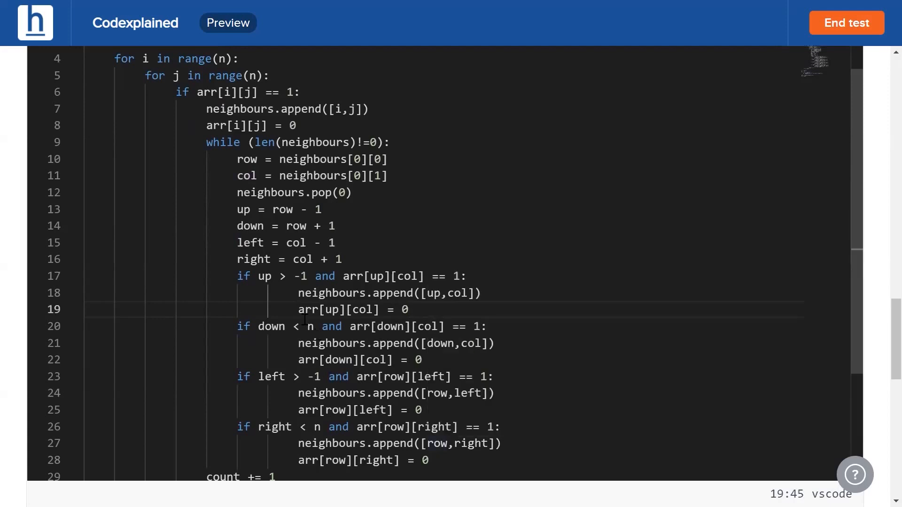
{"action": "left_click_drag", "start_coordinate": [298, 293], "coordinate": [480, 293]}
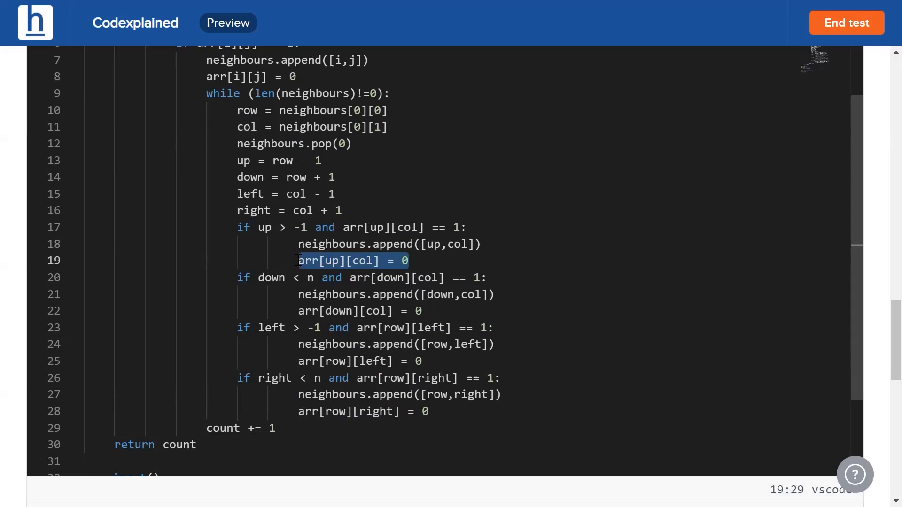
{"action": "left_click", "coordinate": [406, 261]}
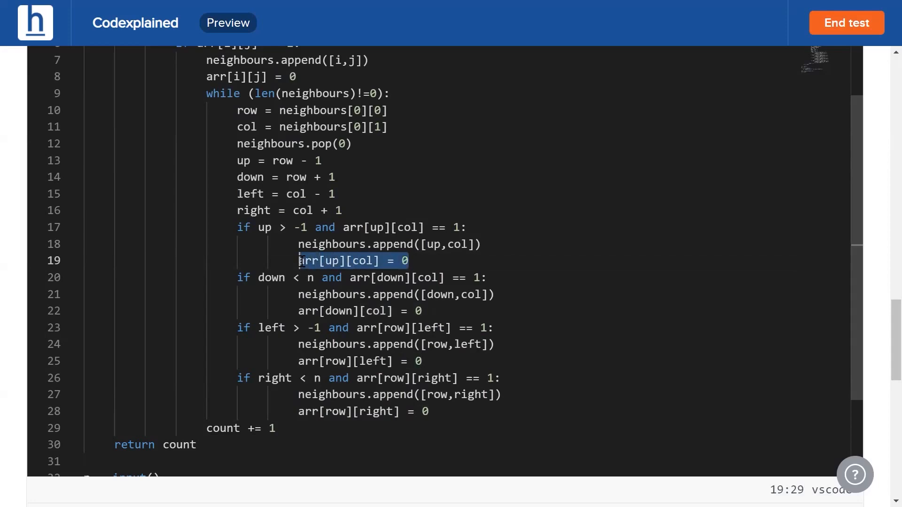
{"action": "scroll", "scroll_direction": "down", "scroll_amount": 3}
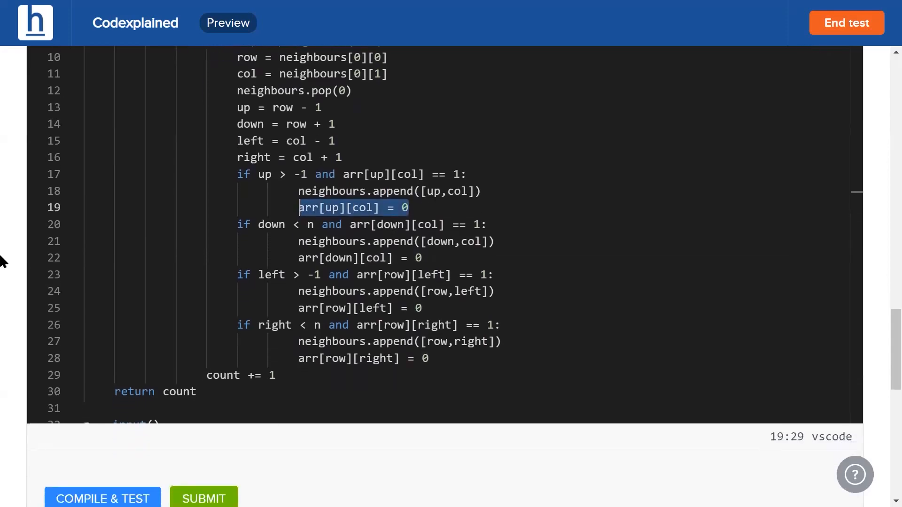
- Compile and test the queue solution, submit it, and review the Accepted 100-score results
{"action": "left_click", "coordinate": [203, 499]}
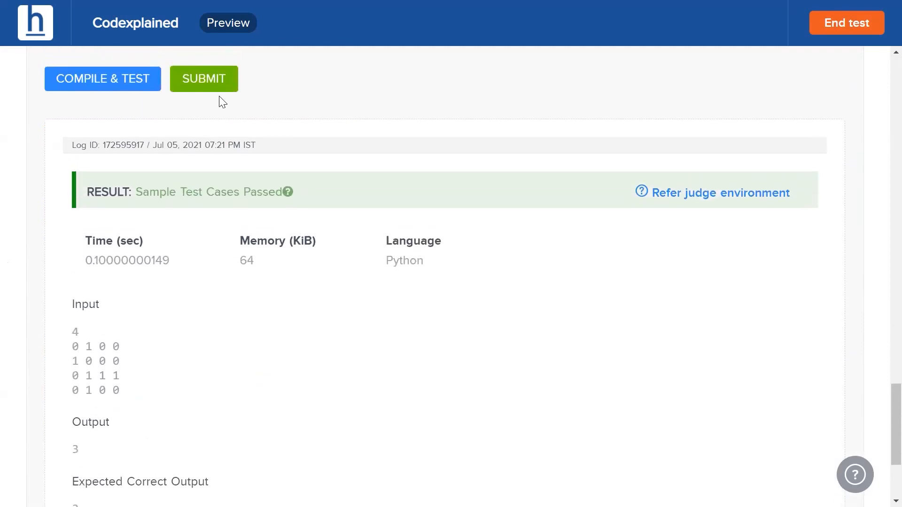
{"action": "left_click", "coordinate": [203, 79]}
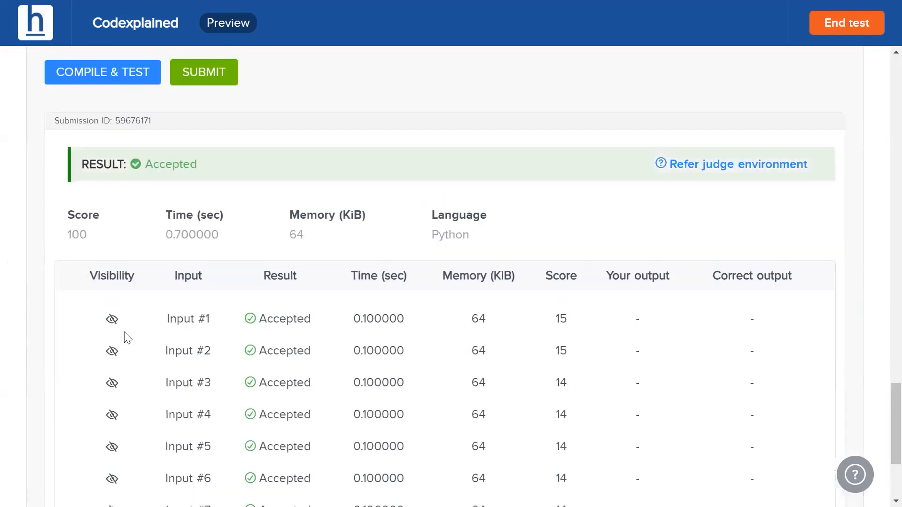
{"action": "scroll", "scroll_direction": "down", "scroll_amount": 3}
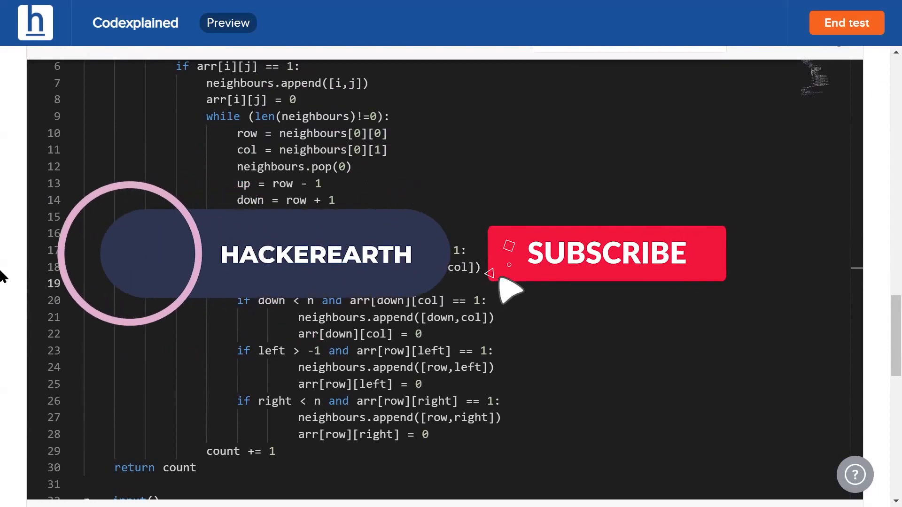
- Return to the editor showing the accepted iterative no_of_isles code
{"action": "left_click", "coordinate": [605, 253]}
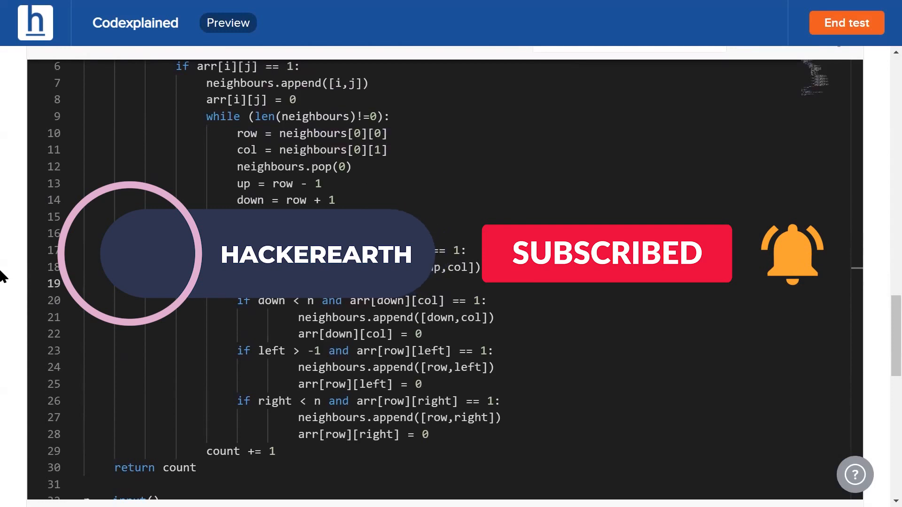